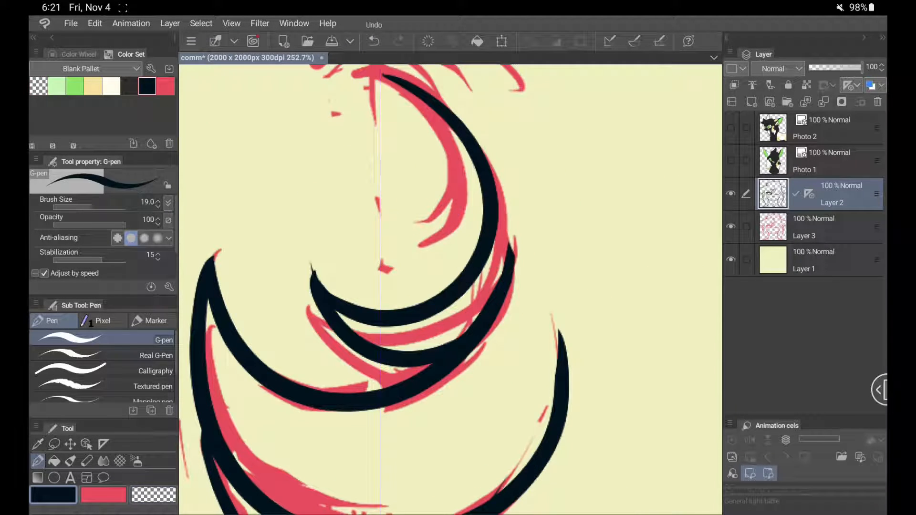
scroll(down, 3)
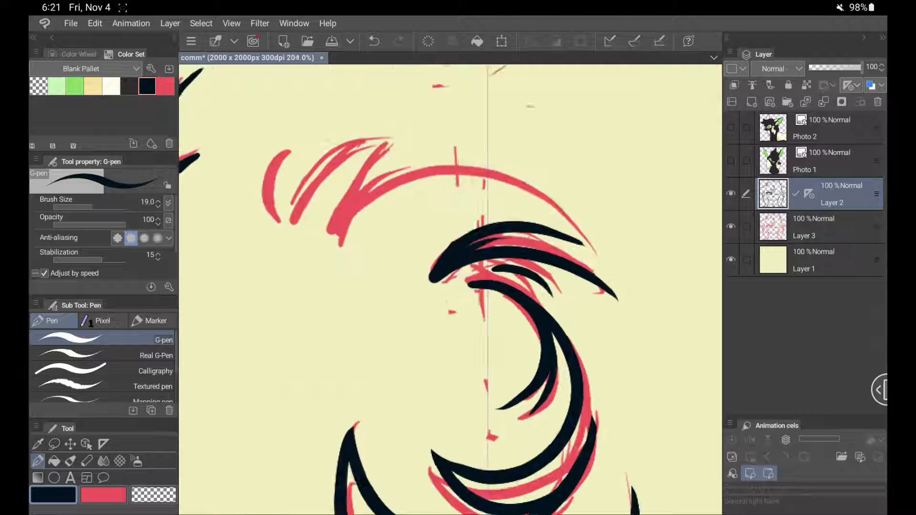